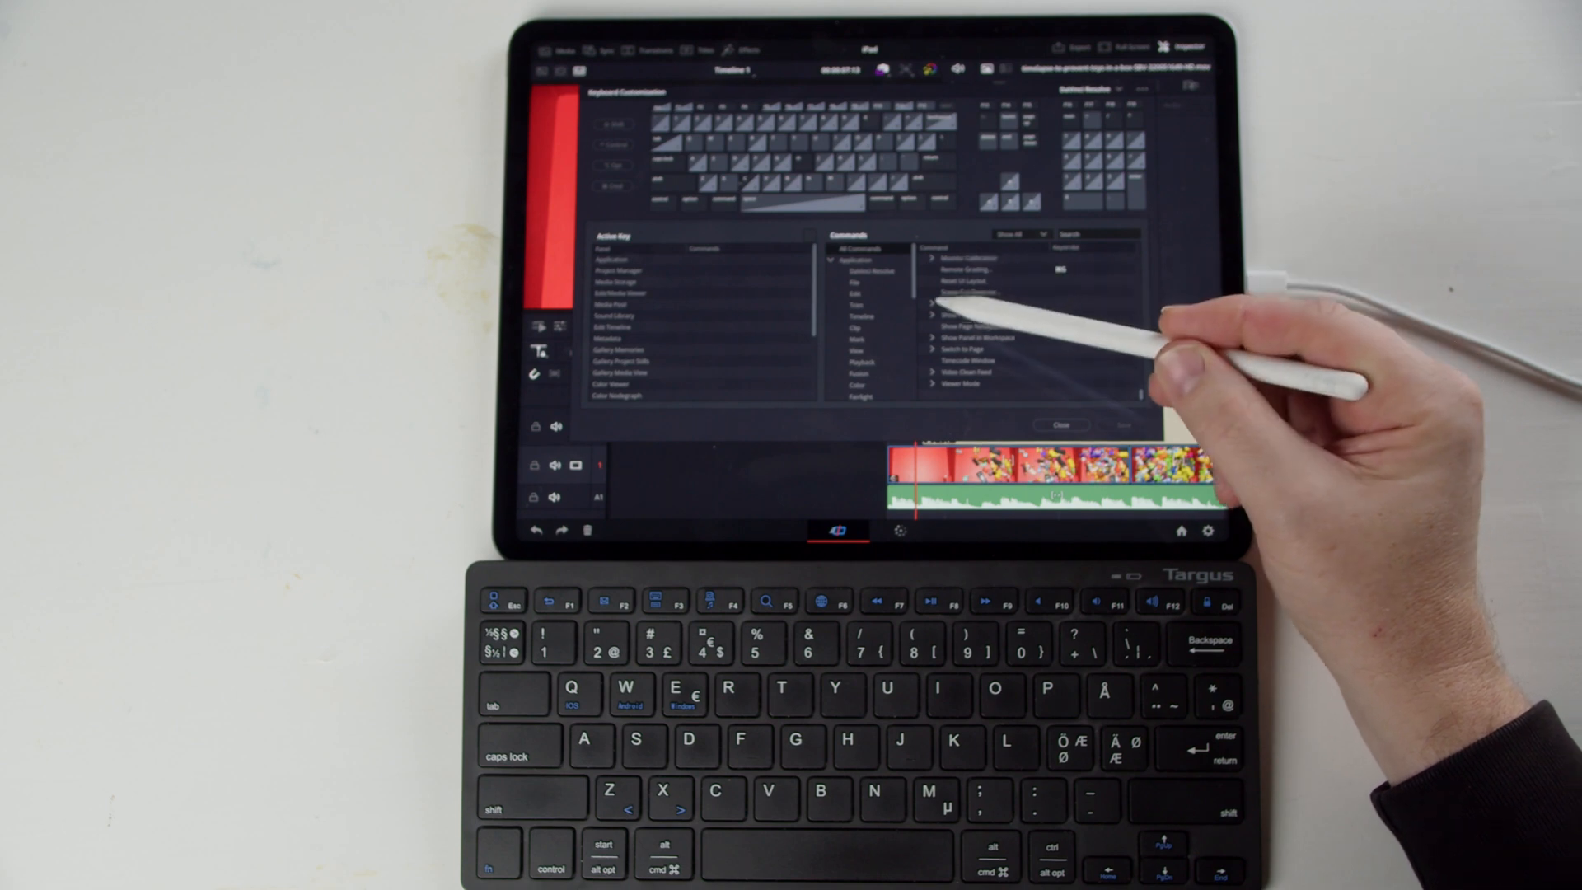
Expand the Application > Switch to Page category to reveal the page-switching commands.
left_click(946, 316)
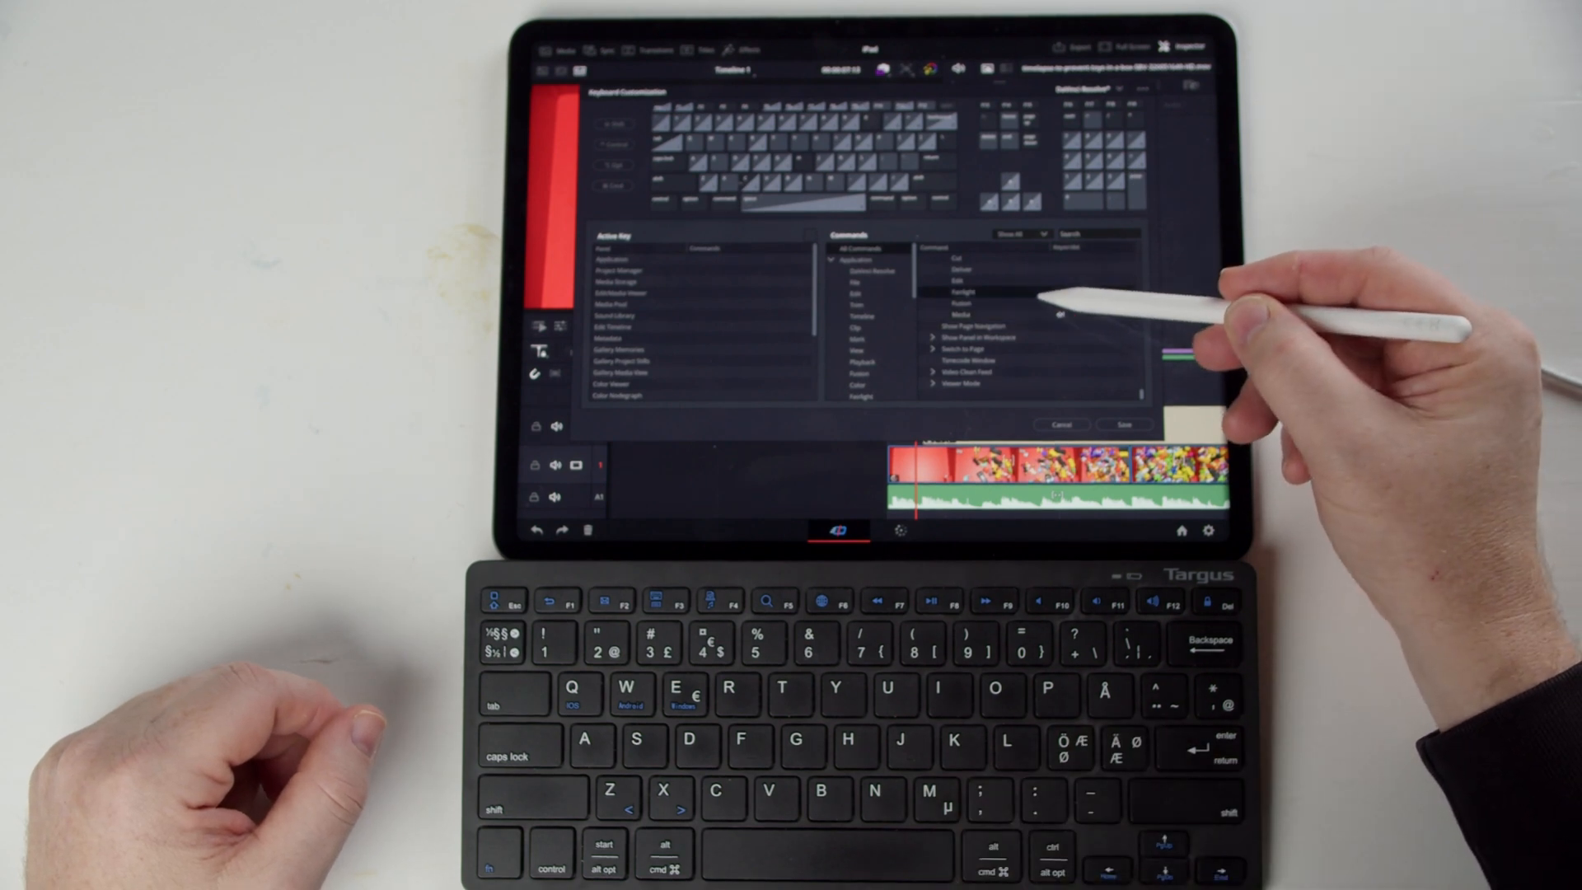
mouse_move(1109, 262)
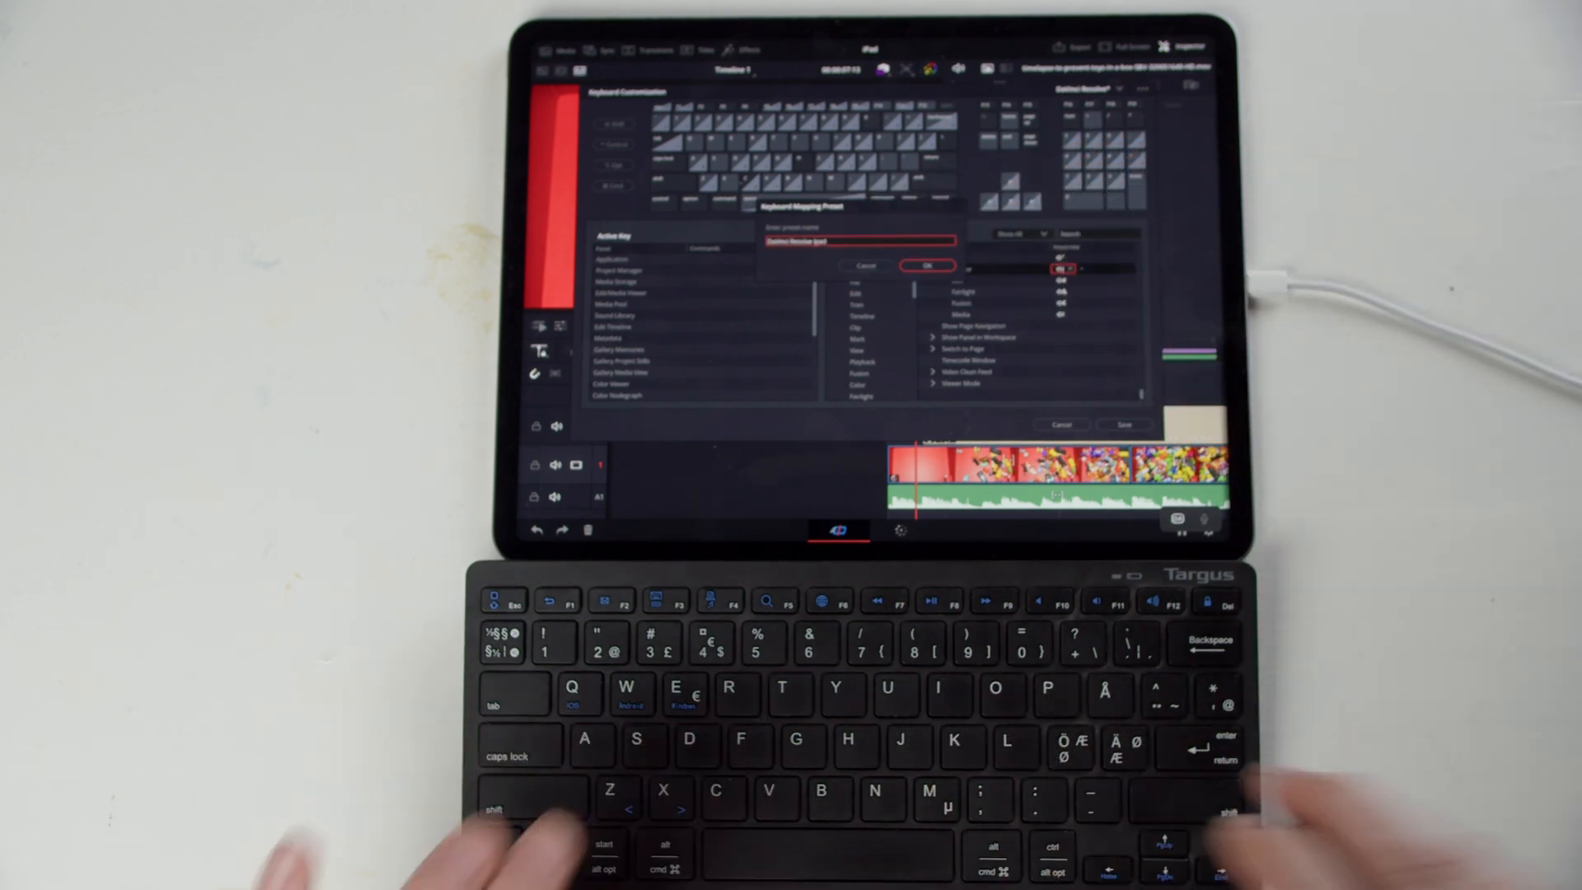
Confirm the Keyboard Mapping Preset name to store the Shift+number assignments.
left_click(925, 265)
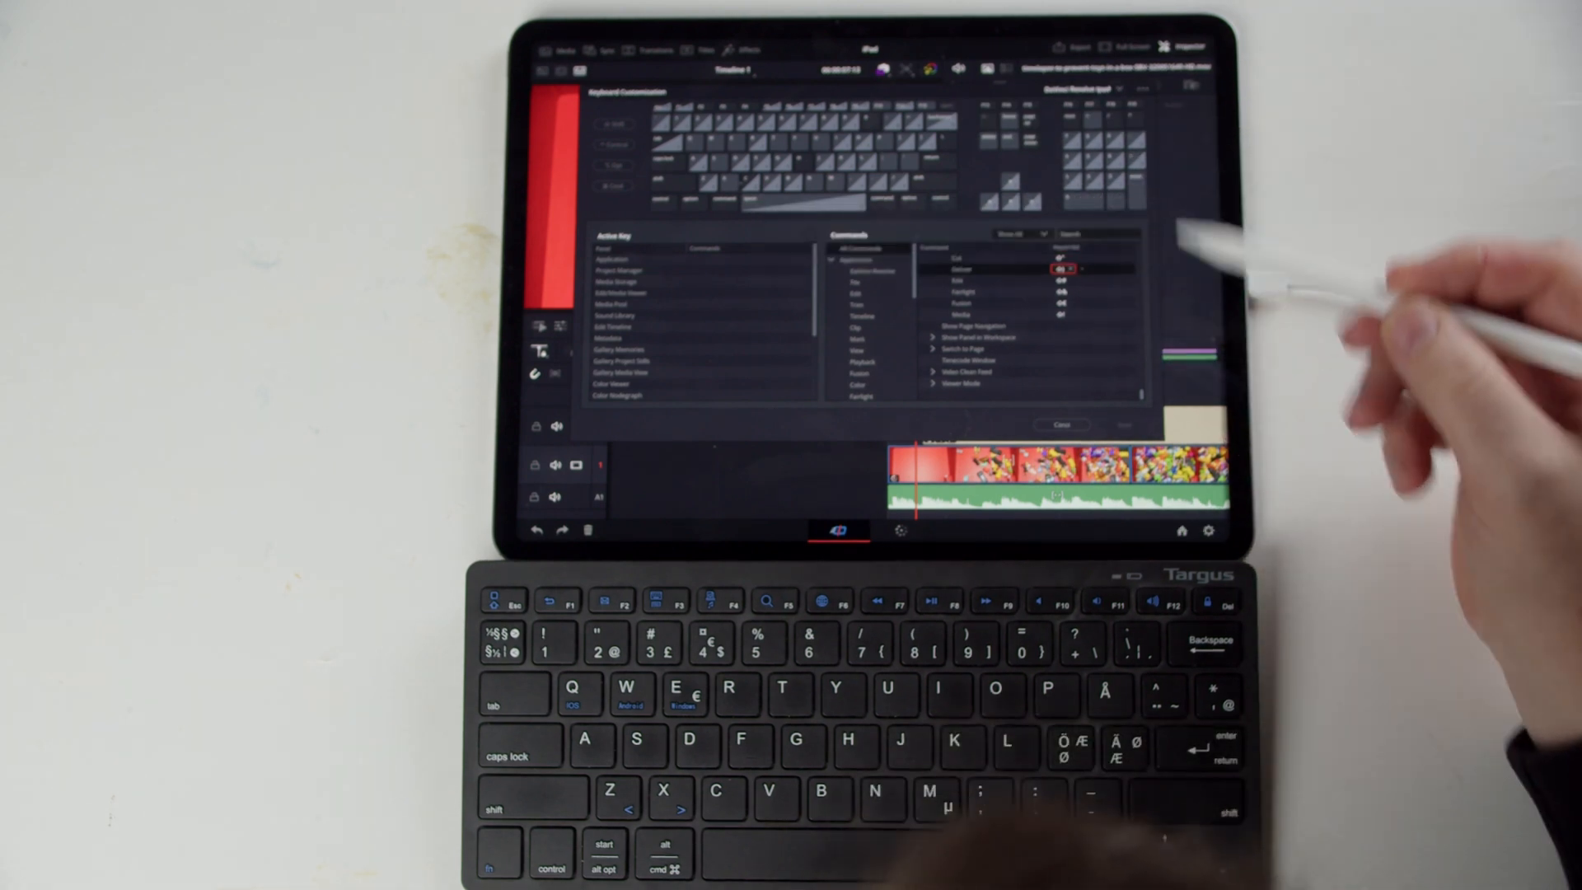
left_click(1059, 423)
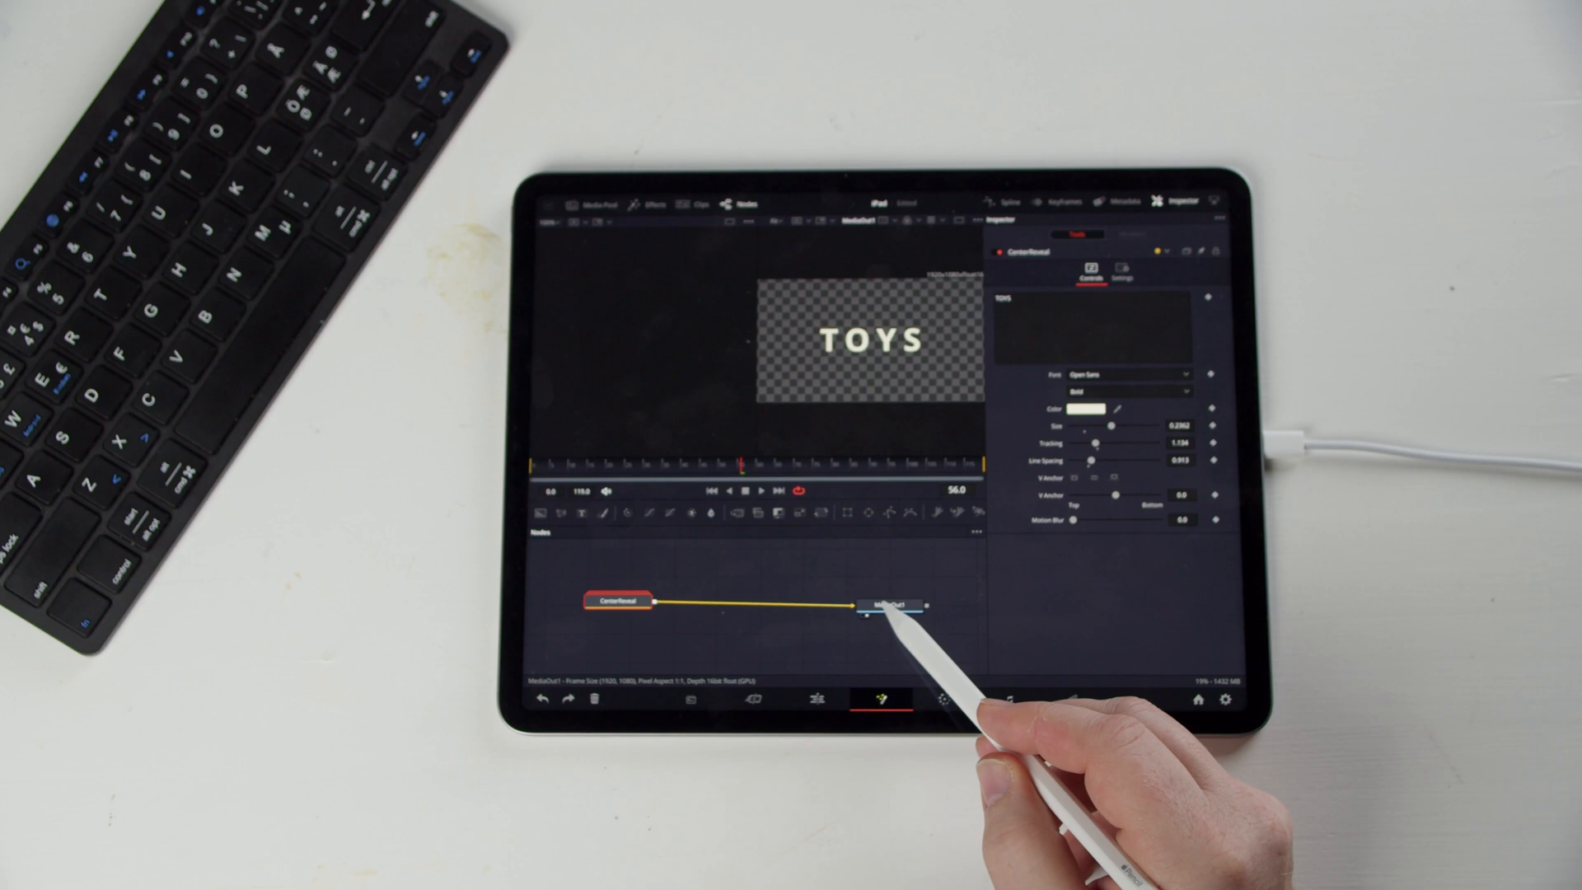
Select the MediaOut1 node of the TOYS title so the inspector shows its settings.
left_click(886, 605)
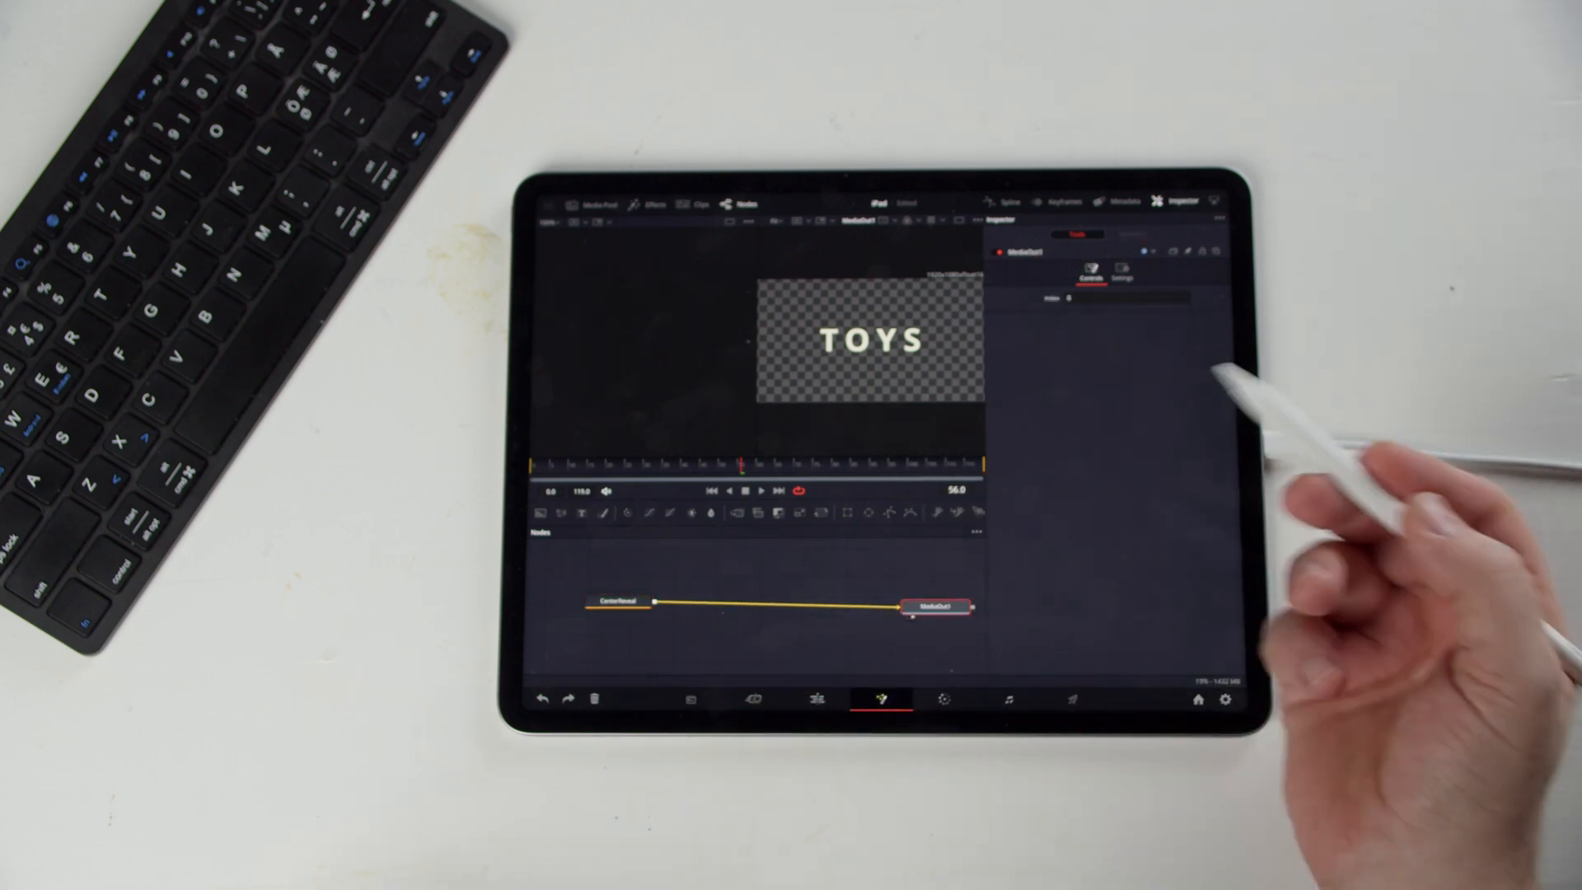